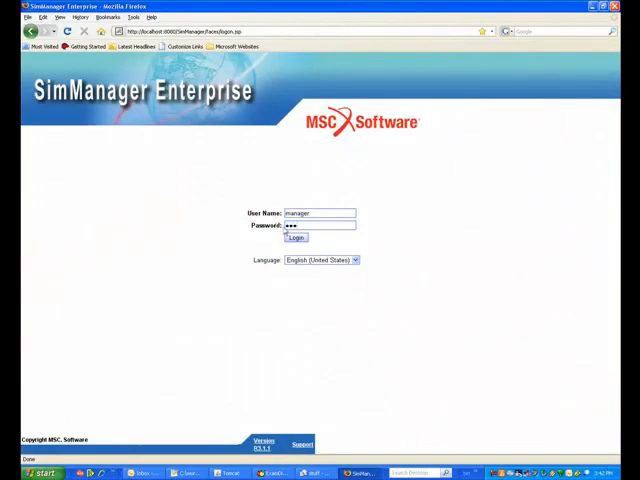
- Log in to MSC SimManager Enterprise with the entered credentials
{"action": "left_click", "coordinate": [295, 237]}
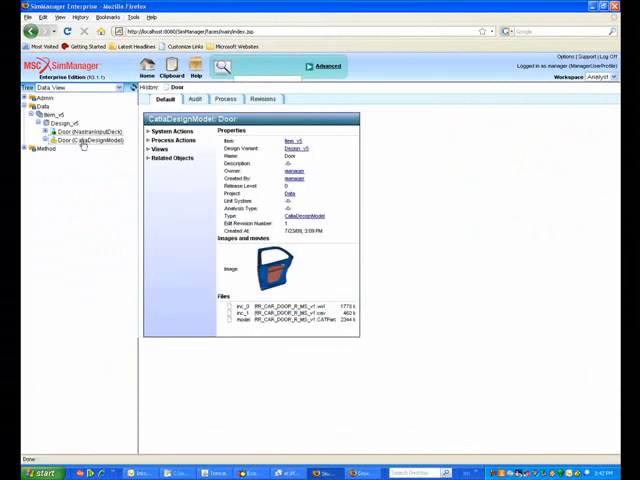
- Show the Door model's audit pedigree and open the NastranInputDeck Door record
{"action": "left_click", "coordinate": [197, 99]}
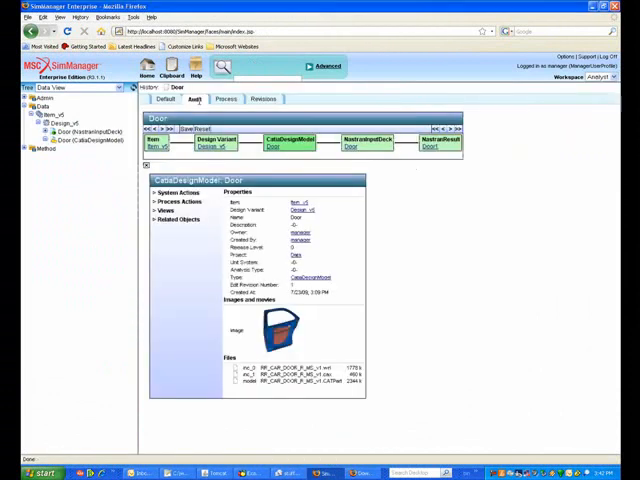
{"action": "left_click", "coordinate": [350, 147]}
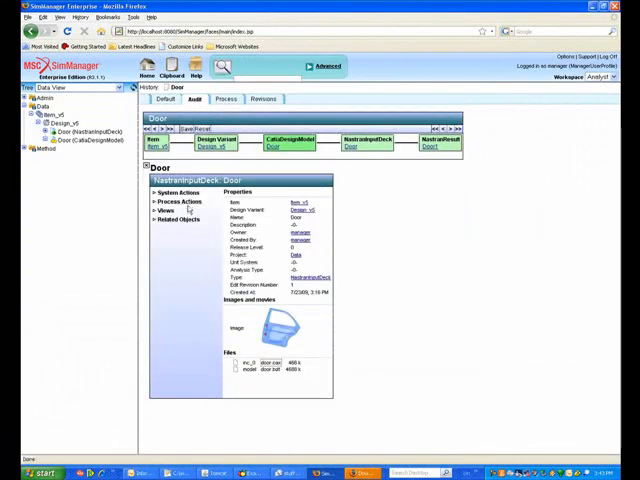
- Configure a Run Nastran and Vcollab job named Solve_Deck_01 importing op2 and cax files
{"action": "left_click", "coordinate": [178, 202]}
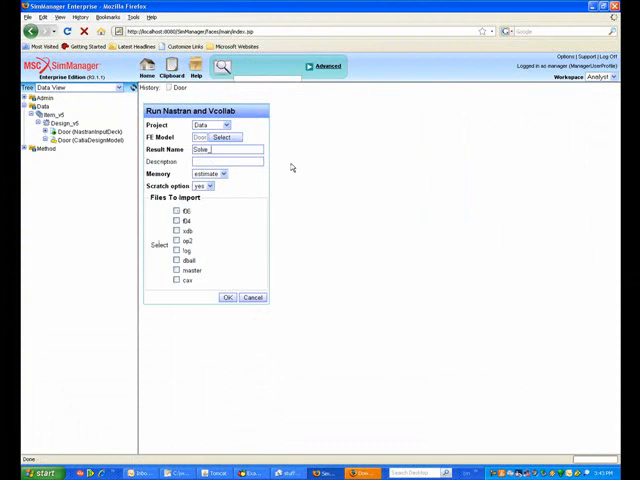
{"action": "type", "text": "Solve_Deck_01"}
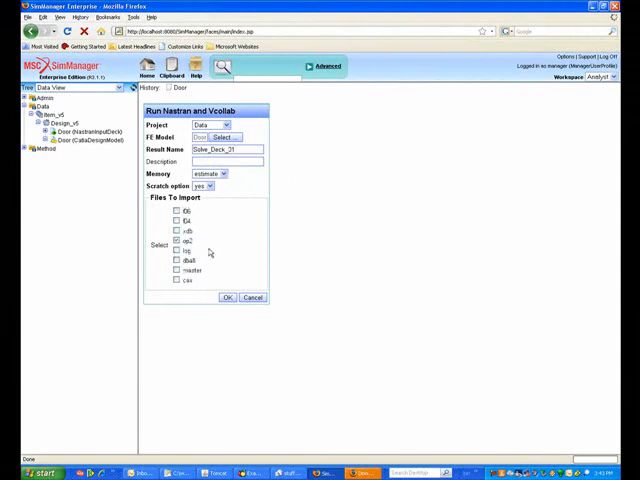
{"action": "left_click", "coordinate": [174, 281]}
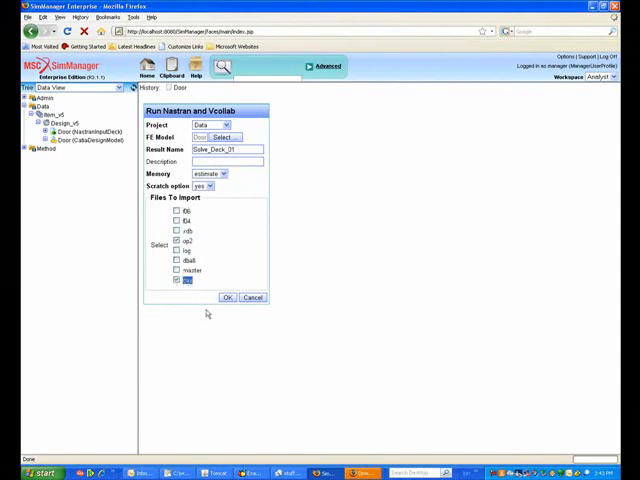
{"action": "left_click", "coordinate": [227, 297]}
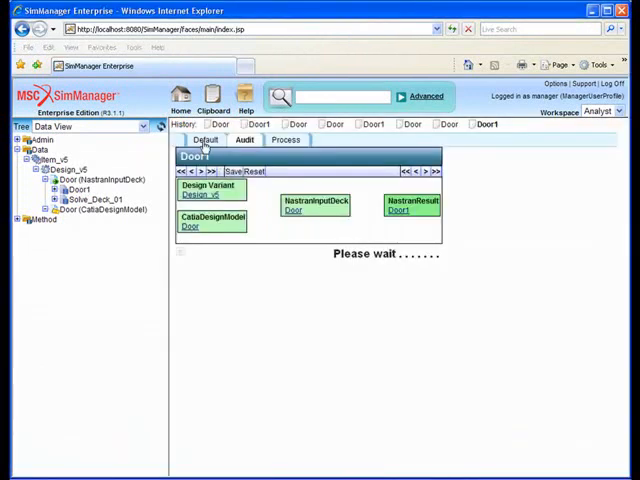
- Switch to the Default tab to list NastranResult Door1's properties and cax/op2 files
{"action": "left_click", "coordinate": [414, 207]}
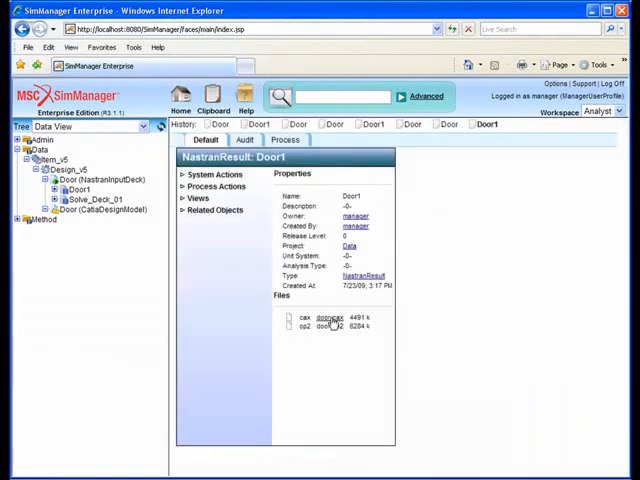